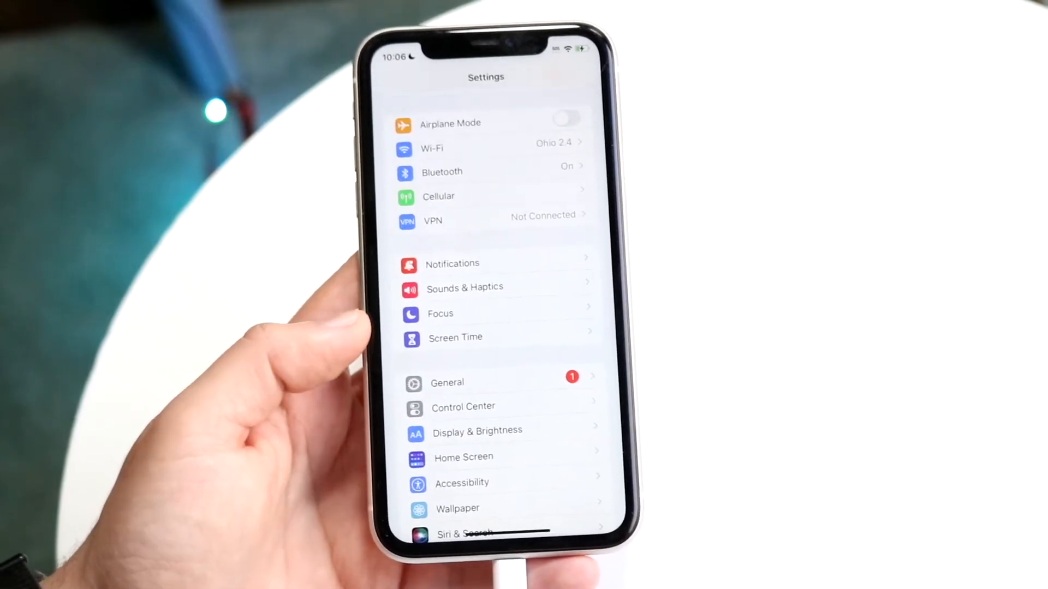
Swipe up to close Settings and land on the home screen with the app grid.
scroll("down", 3)
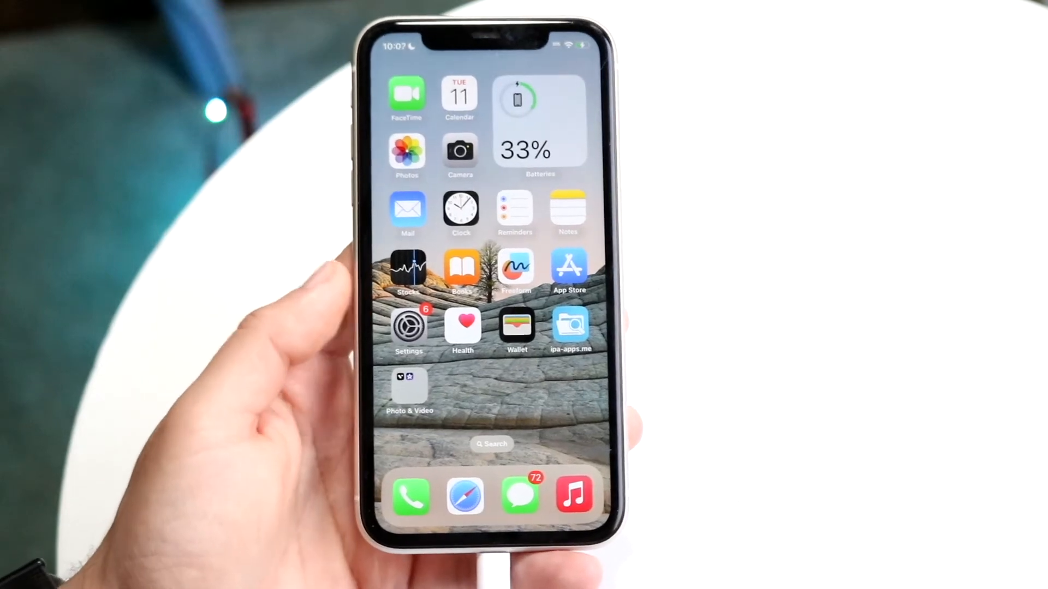
Launch Settings and go to General > Software Update to check for iOS updates.
left_click(408, 327)
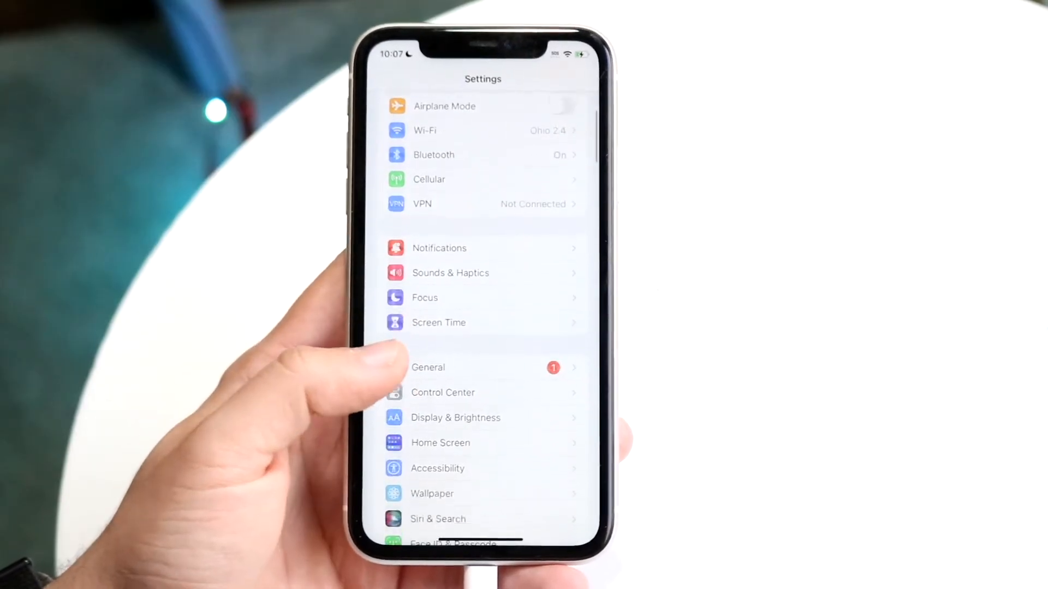
left_click(428, 367)
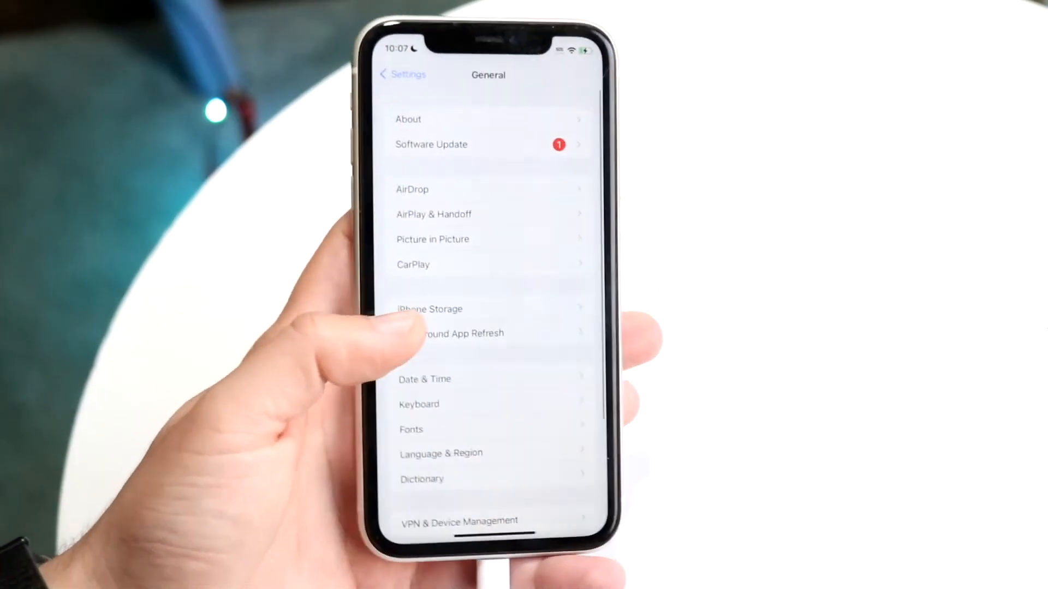
left_click(431, 144)
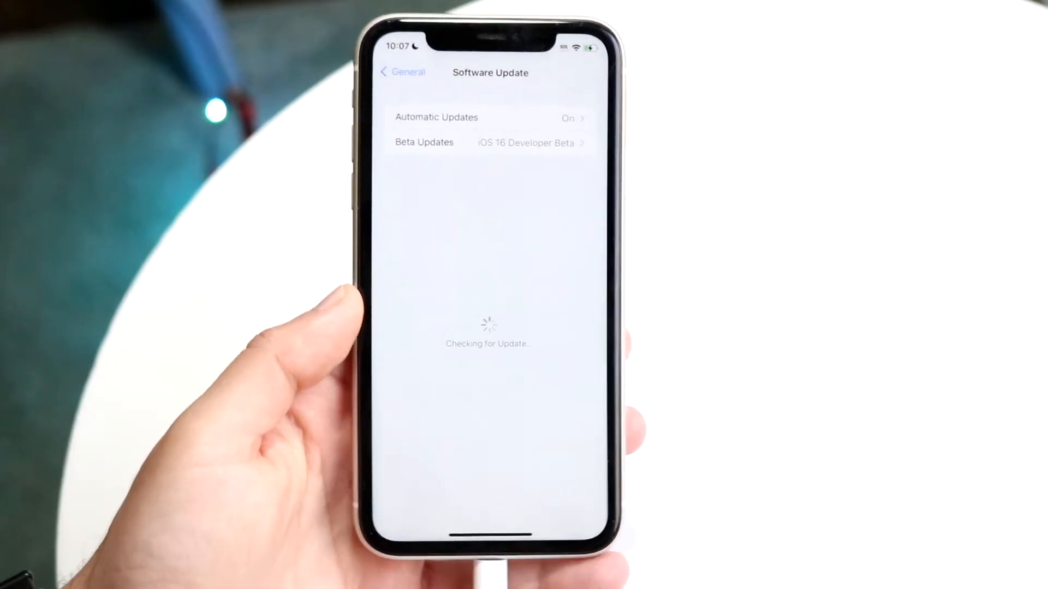